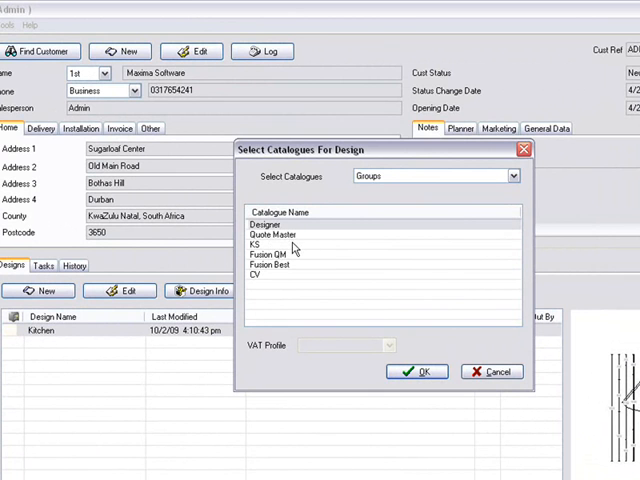
mouse_move(298, 247)
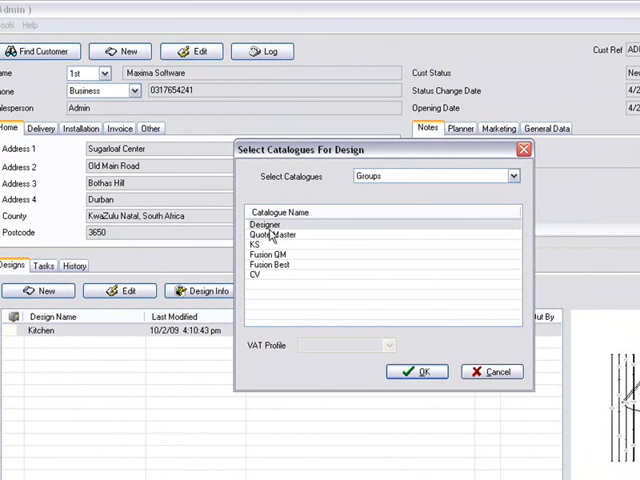
mouse_move(273, 272)
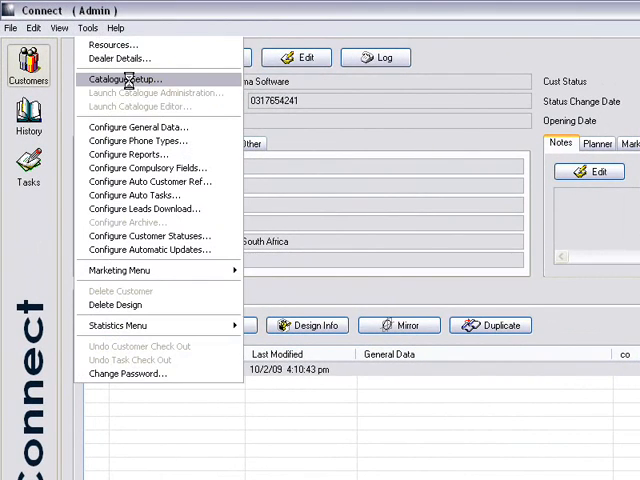
- Open Catalogue Setup from the Tools menu
left_click(124, 79)
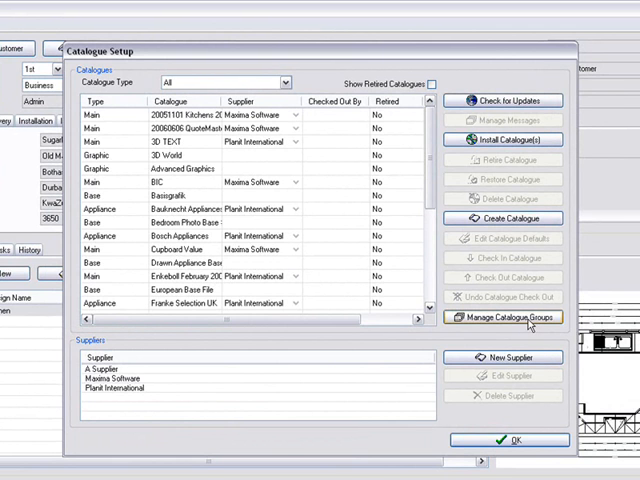
- Add a new catalogue group named 'Maxima Software' via Manage Catalogue Groups
left_click(504, 317)
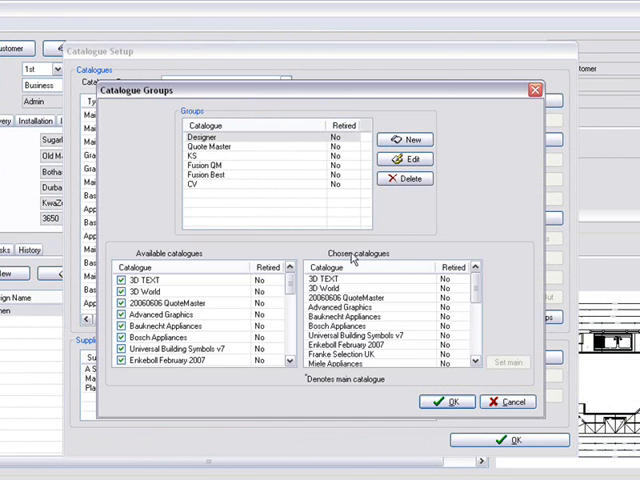
mouse_move(273, 193)
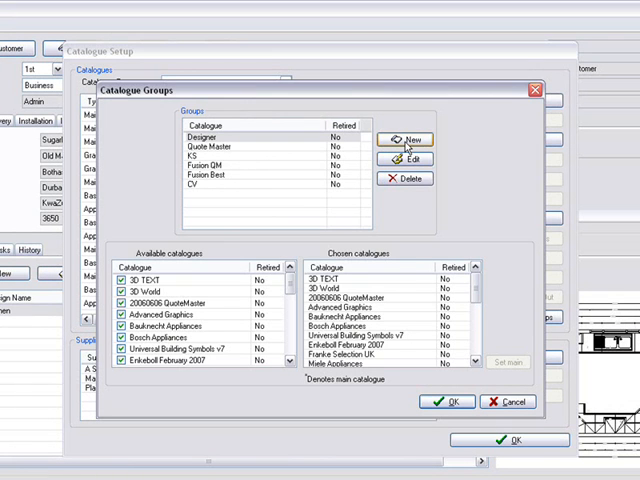
left_click(405, 139)
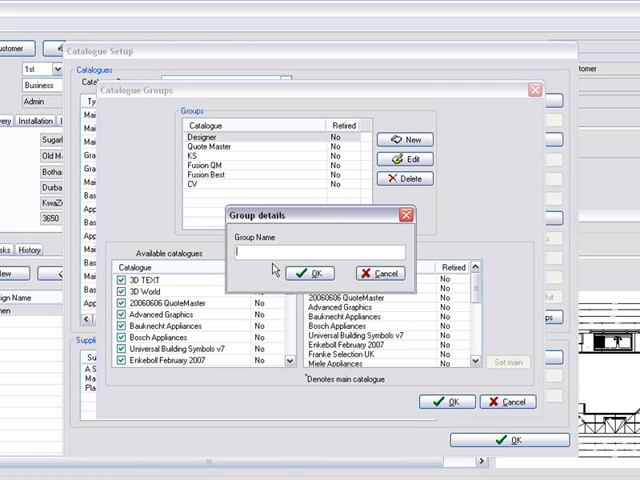
type("Maxima")
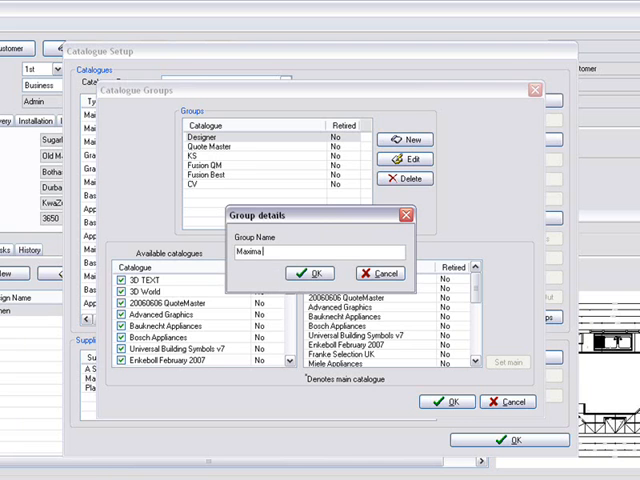
type("Software")
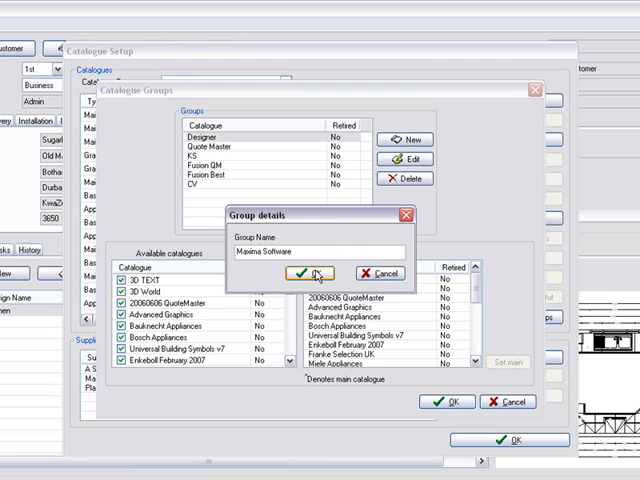
left_click(308, 273)
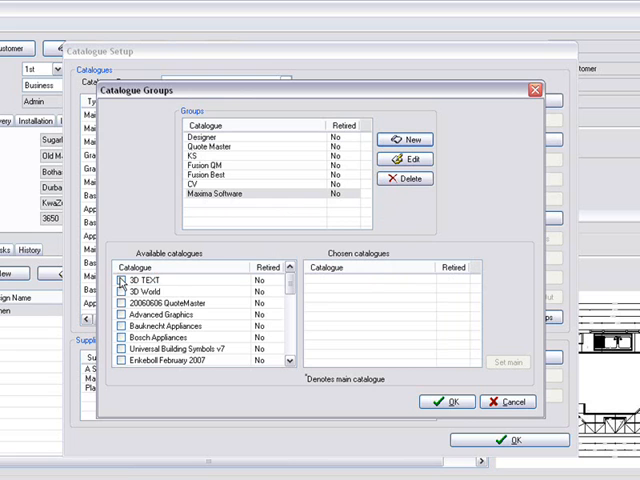
mouse_move(290, 290)
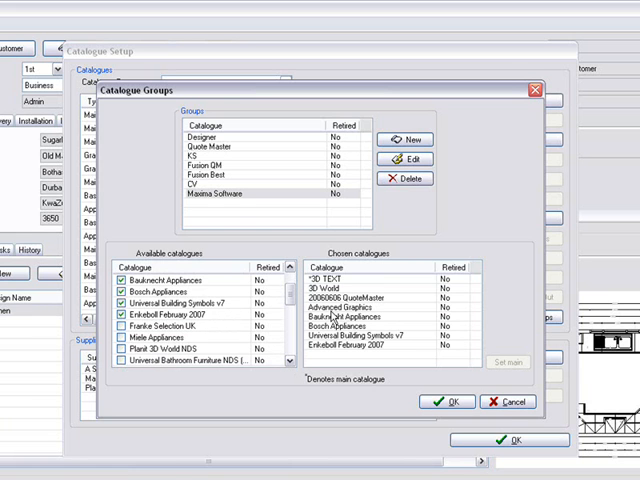
- Tick the available catalogues for the group and set Planit QM as main catalogue
left_click(117, 325)
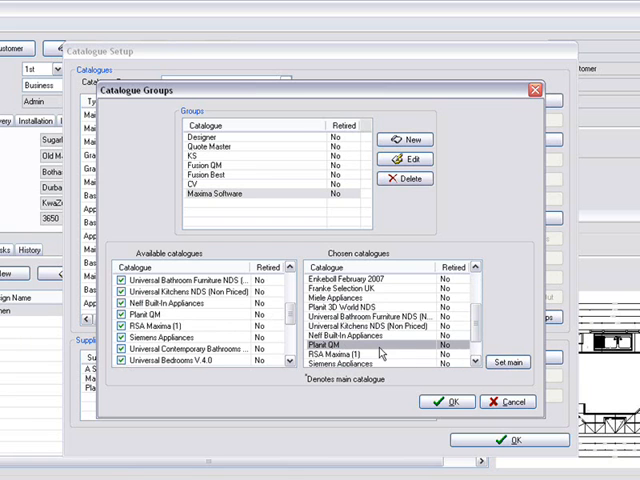
mouse_move(440, 352)
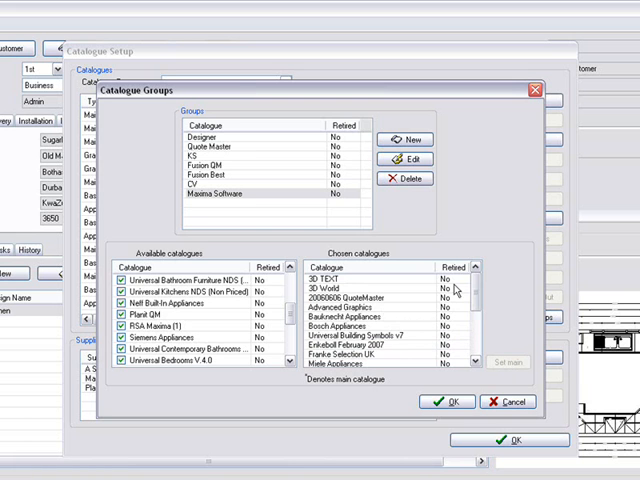
scroll("down", 3)
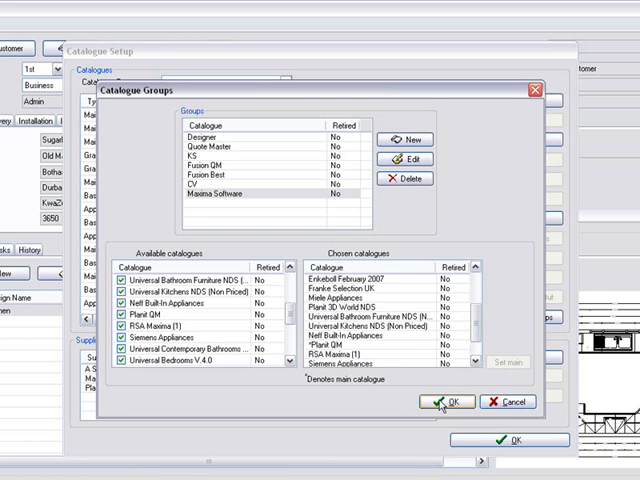
- Confirm the Catalogue Groups and Catalogue Setup dialogs to return to the customer record
left_click(447, 401)
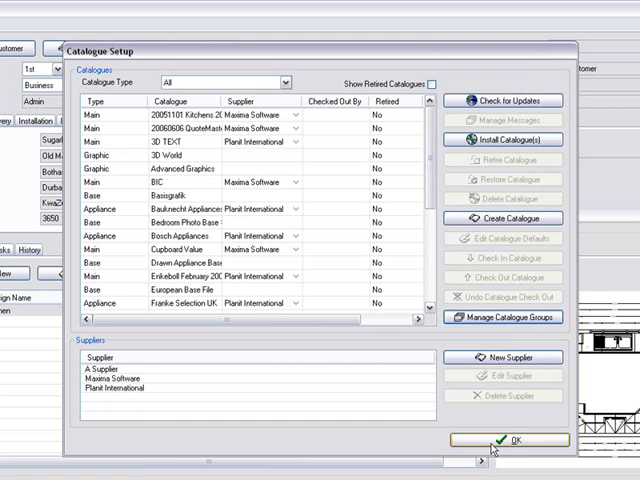
left_click(510, 439)
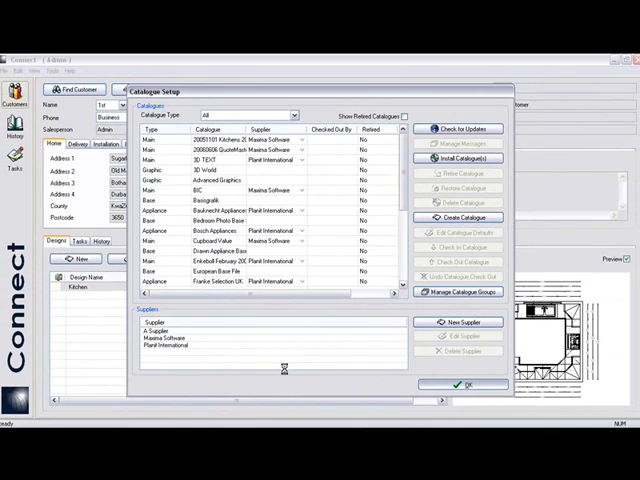
left_click(463, 384)
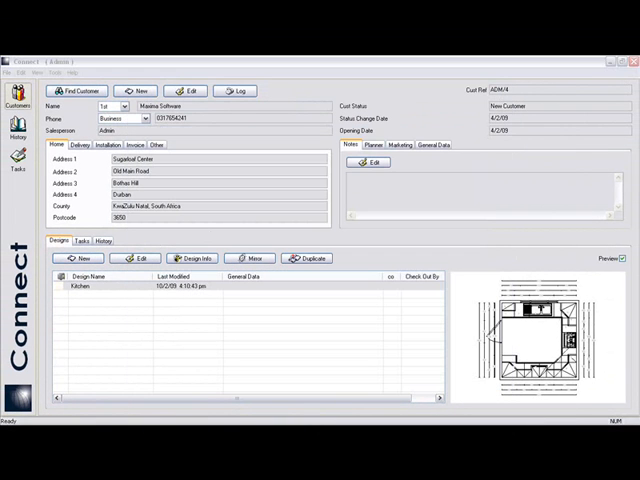
- Start a new design to check Maxima Software is listed under Groups
left_click(80, 258)
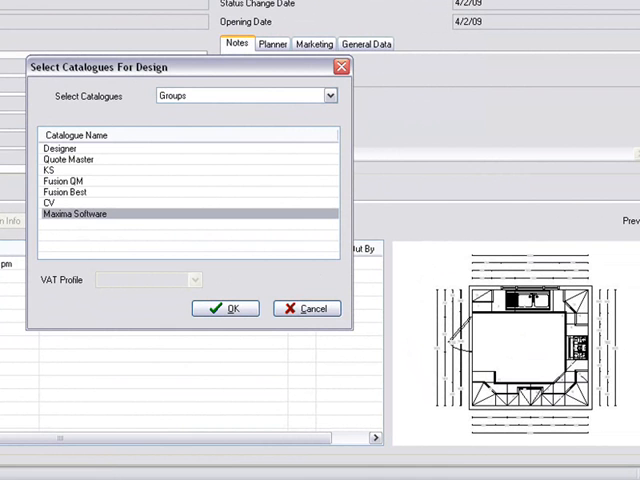
mouse_move(347, 472)
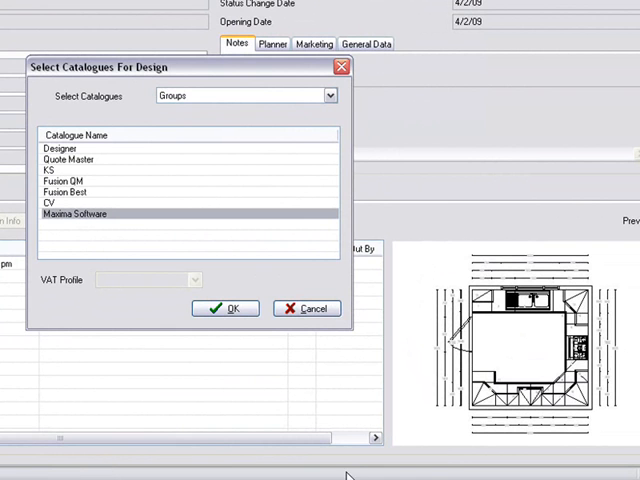